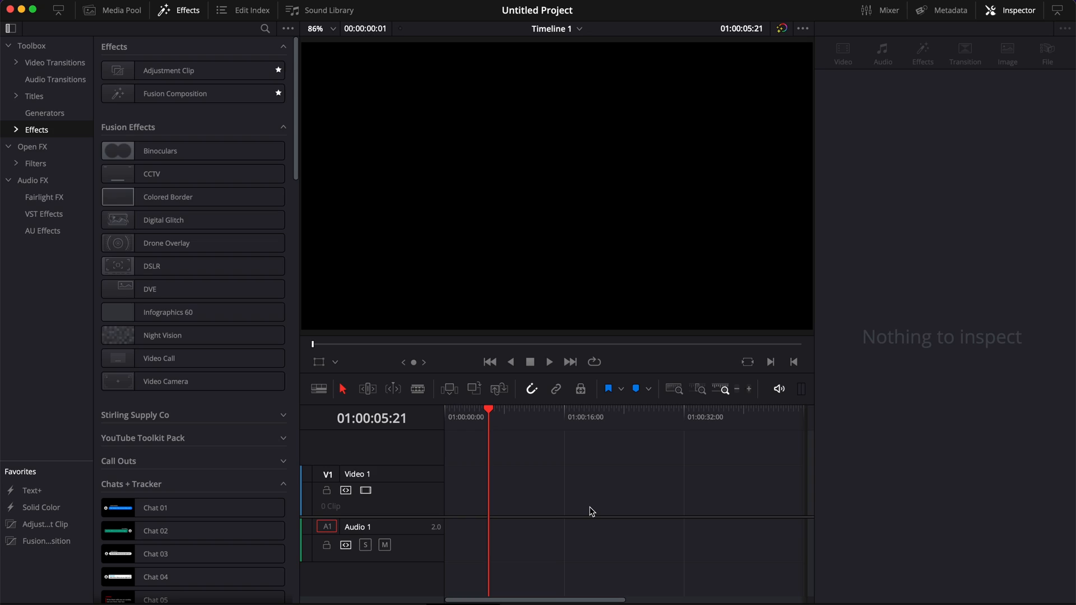
mouse_move(499, 529)
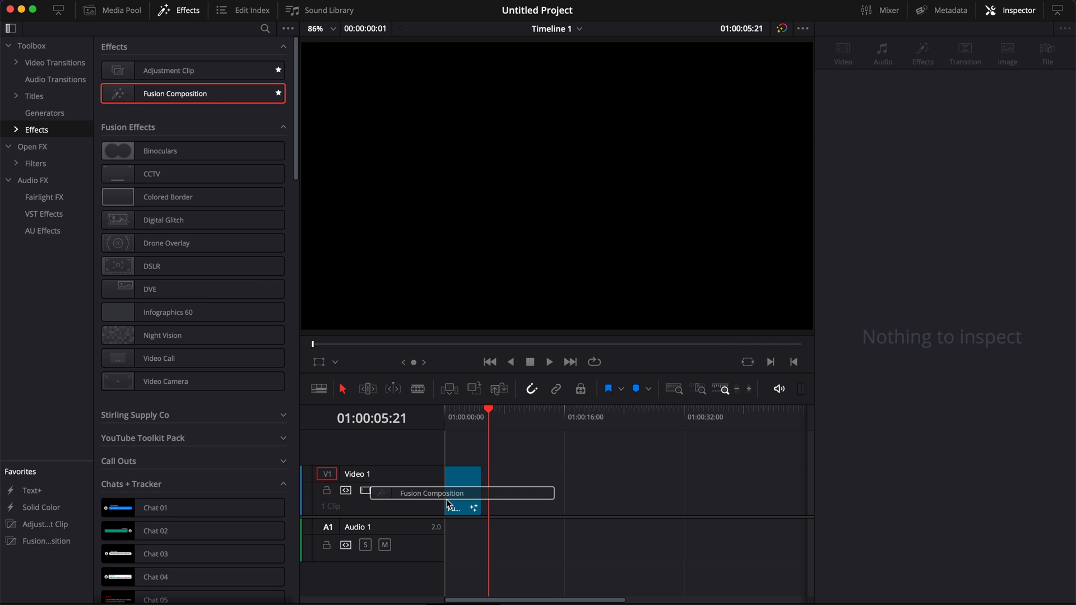
- Drop a Fusion Composition clip onto the empty V1 video track
click(464, 491)
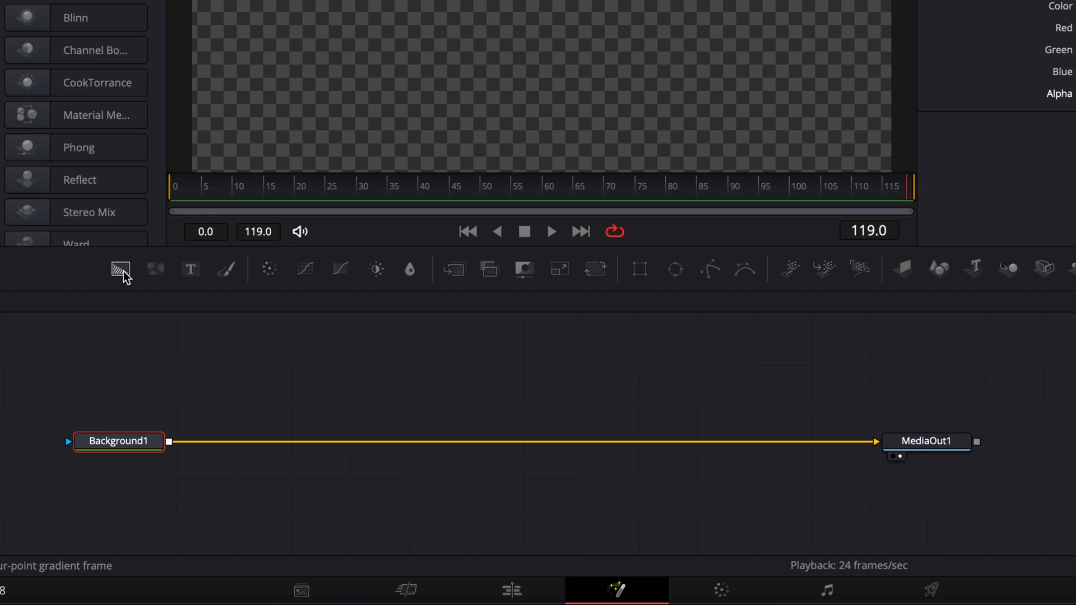
- Add Background2 over Background1, set its type to Gradient, and open its colour picker
click(121, 269)
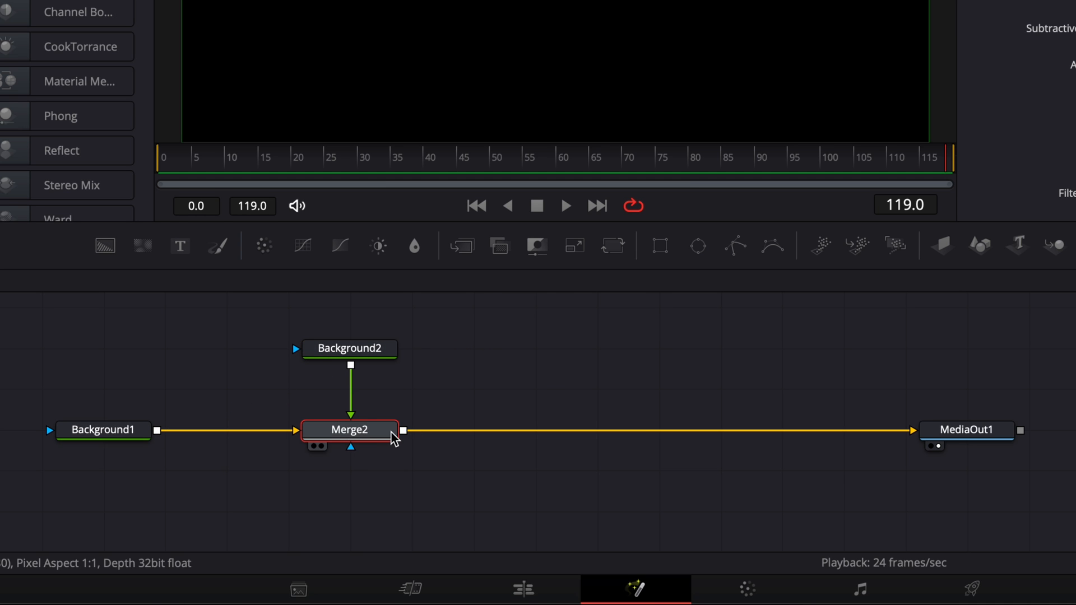
click(349, 348)
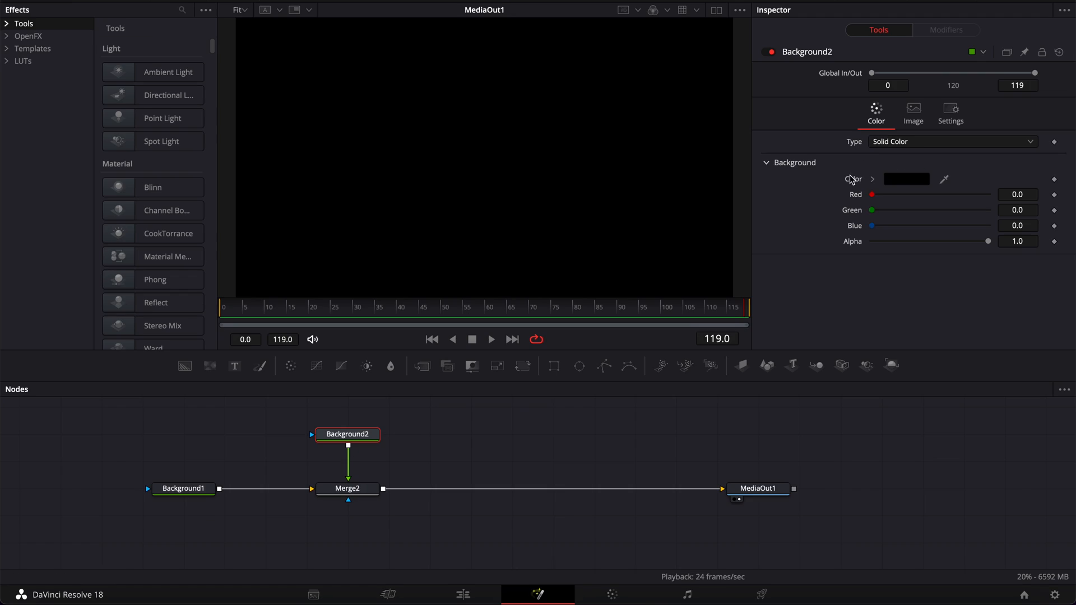
click(953, 141)
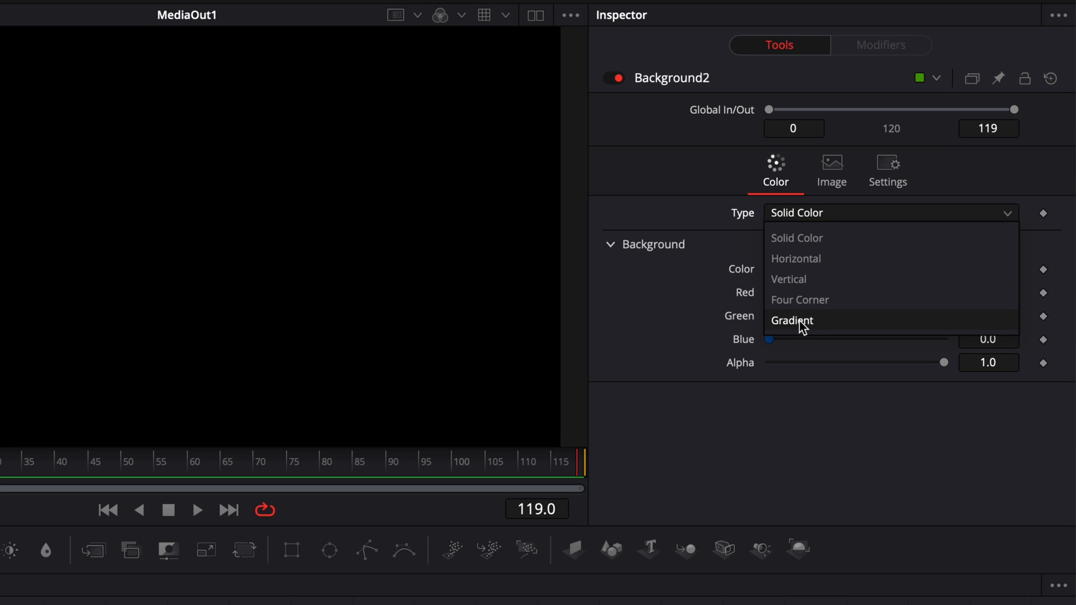
click(792, 320)
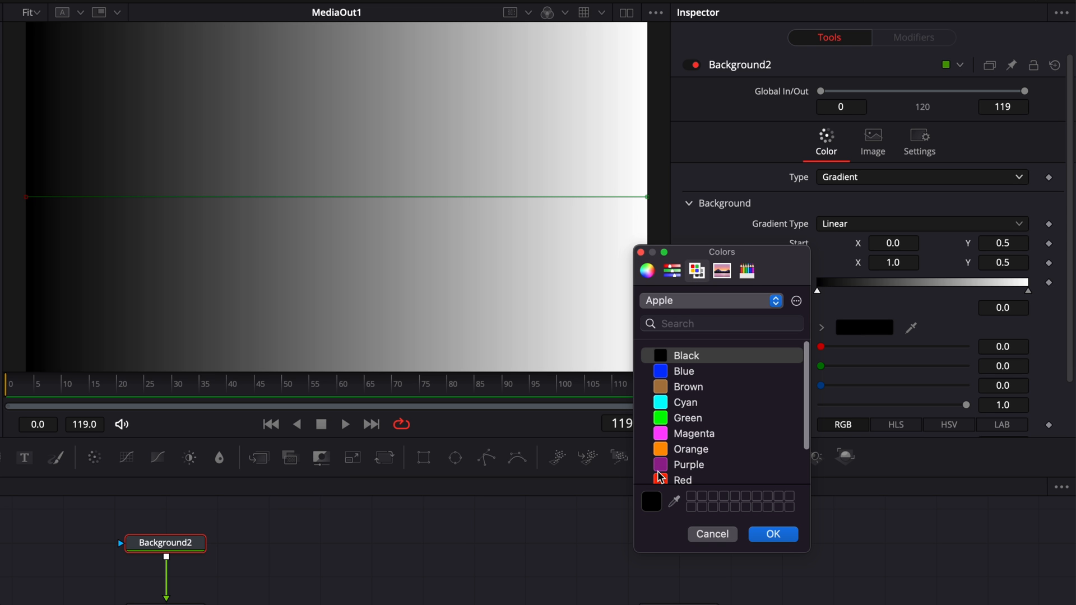
click(773, 534)
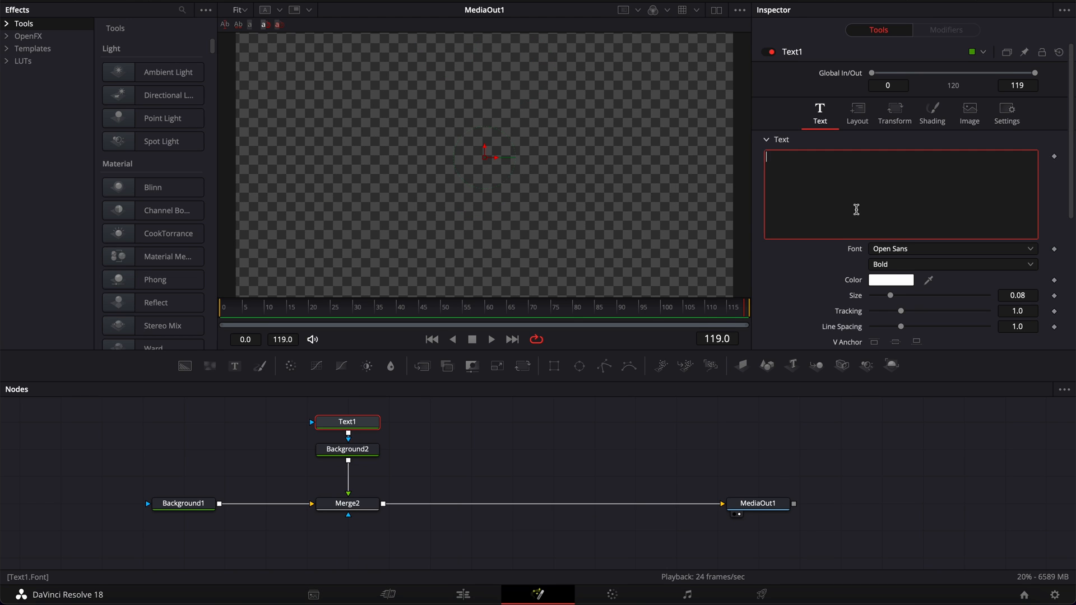
- Type DAVINCI into the Text node and shade it as a thicker outline
text(DAVIN)
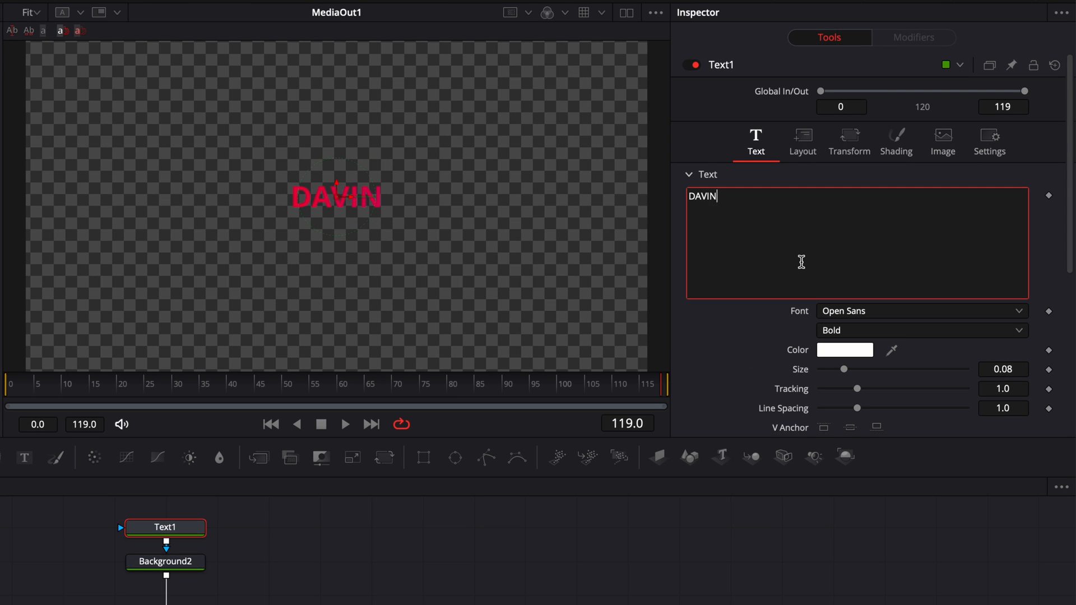
text(CI)
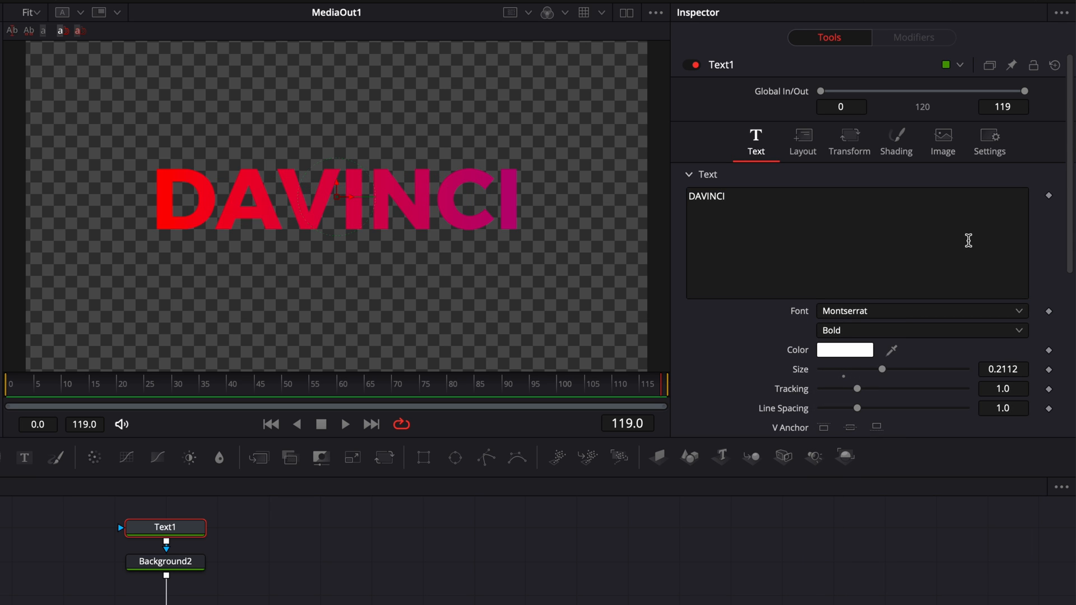
click(896, 142)
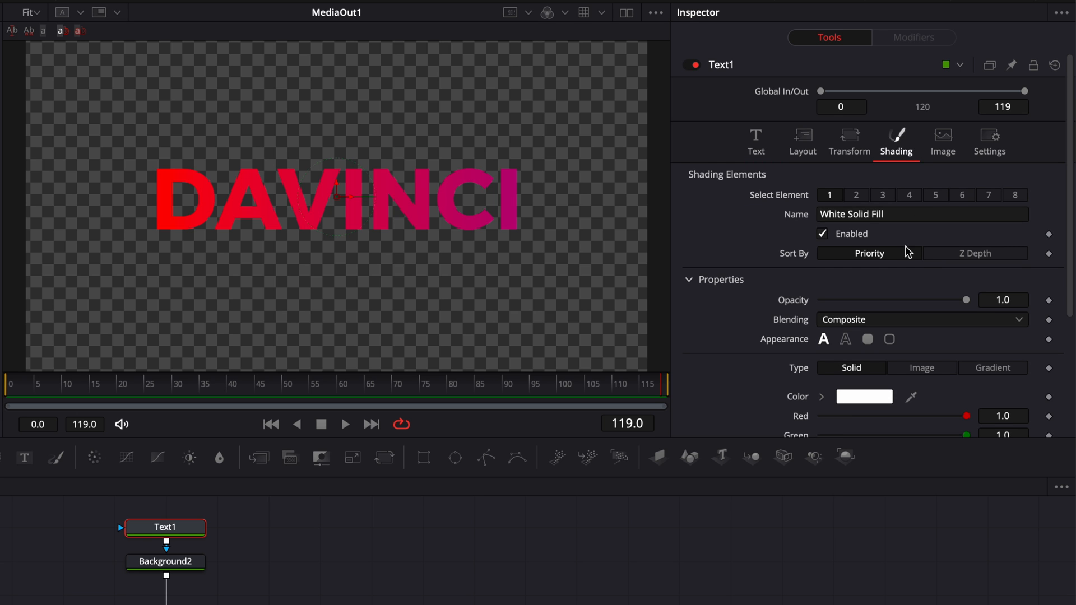
click(846, 339)
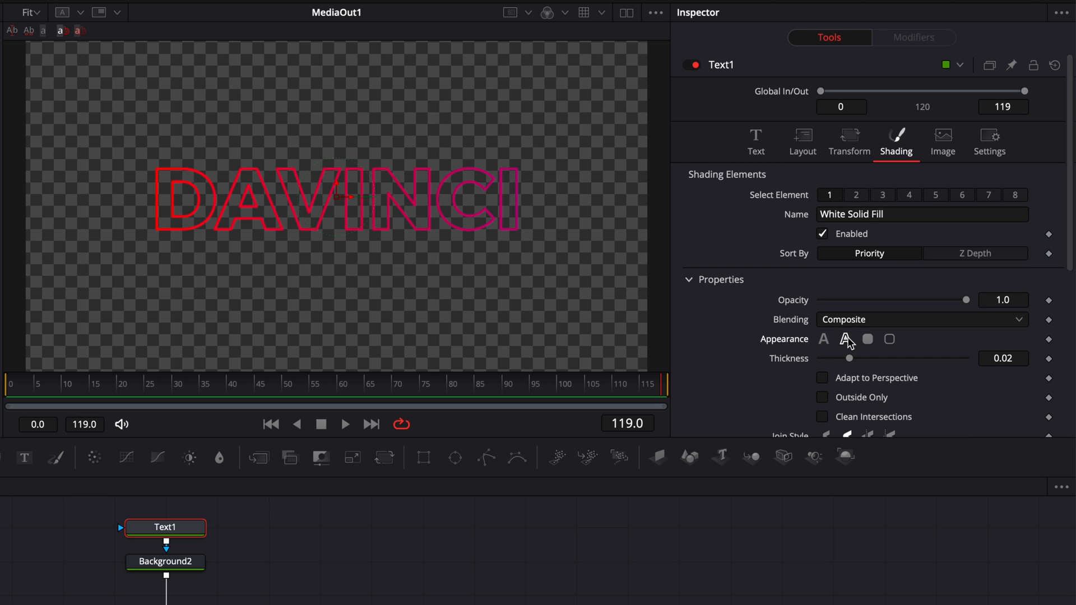
mouse_move(1023, 362)
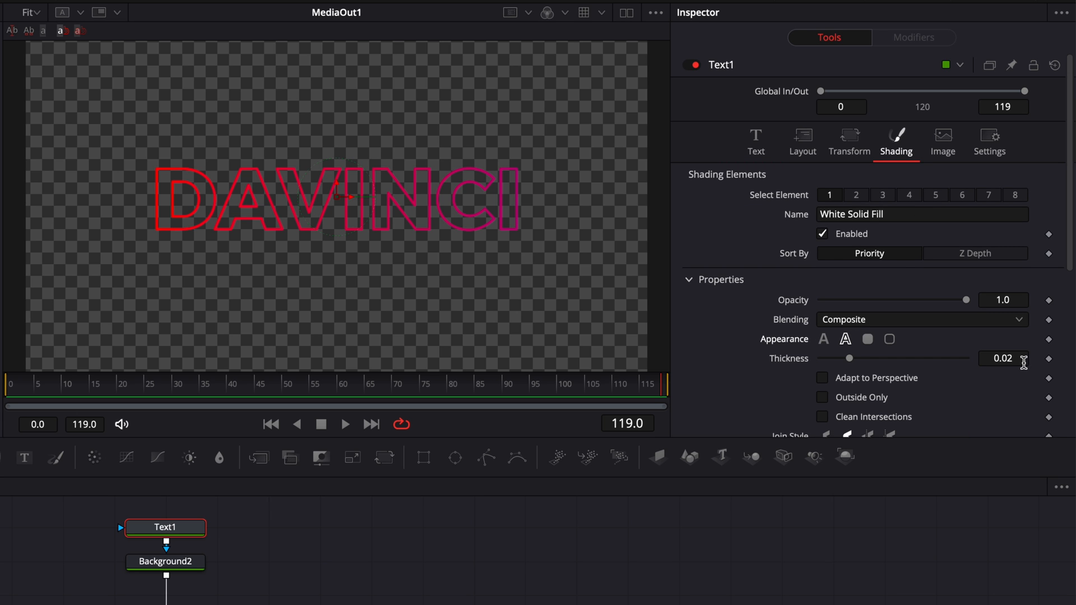
click(1003, 358)
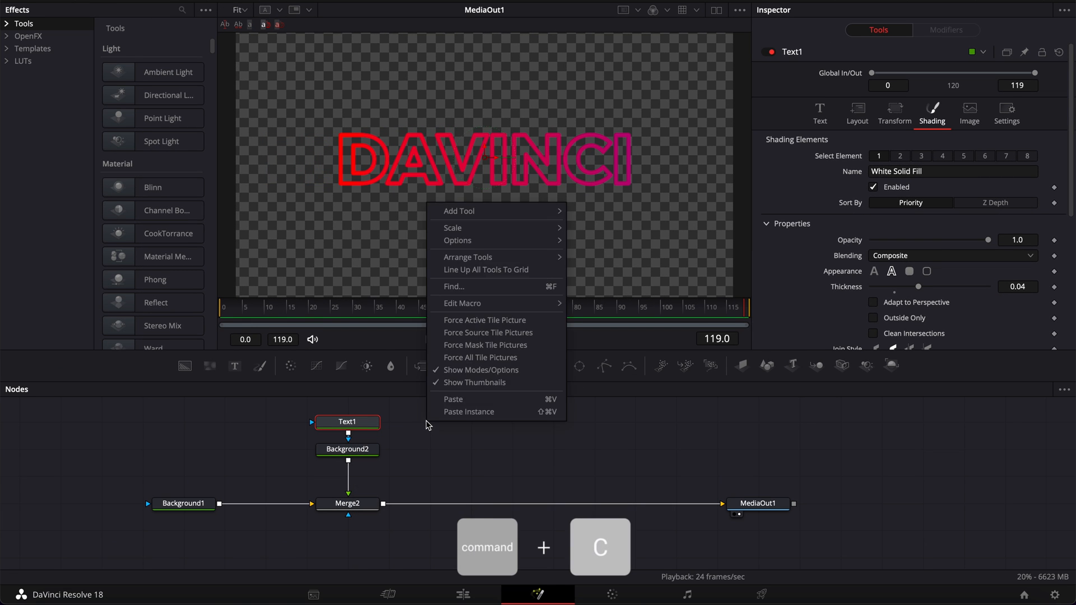
- Paste a Text1 instance merged on top and thin its outline to 0.01
click(469, 412)
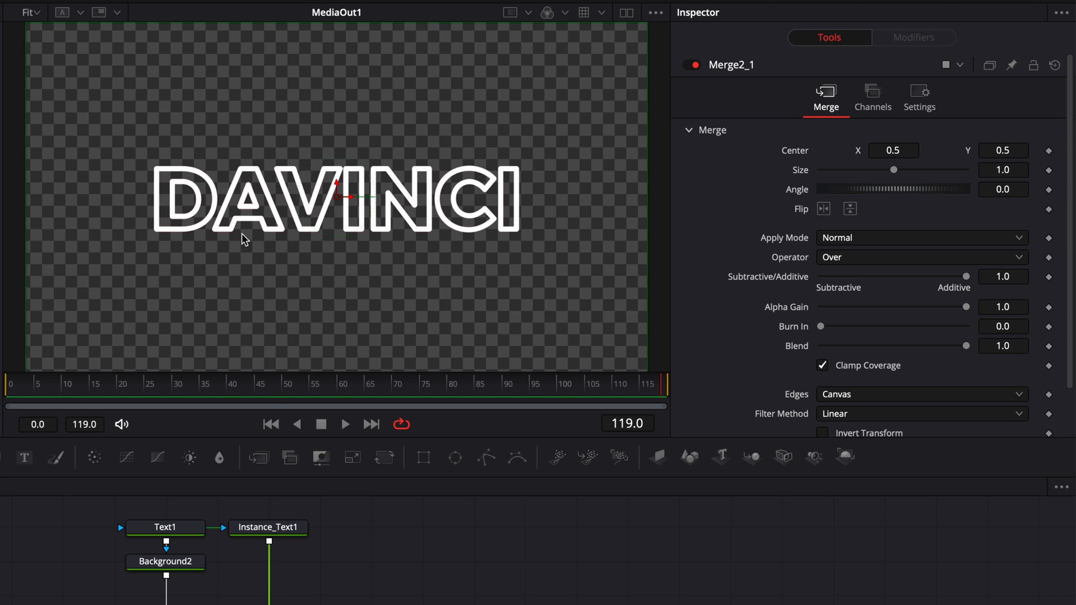
click(268, 527)
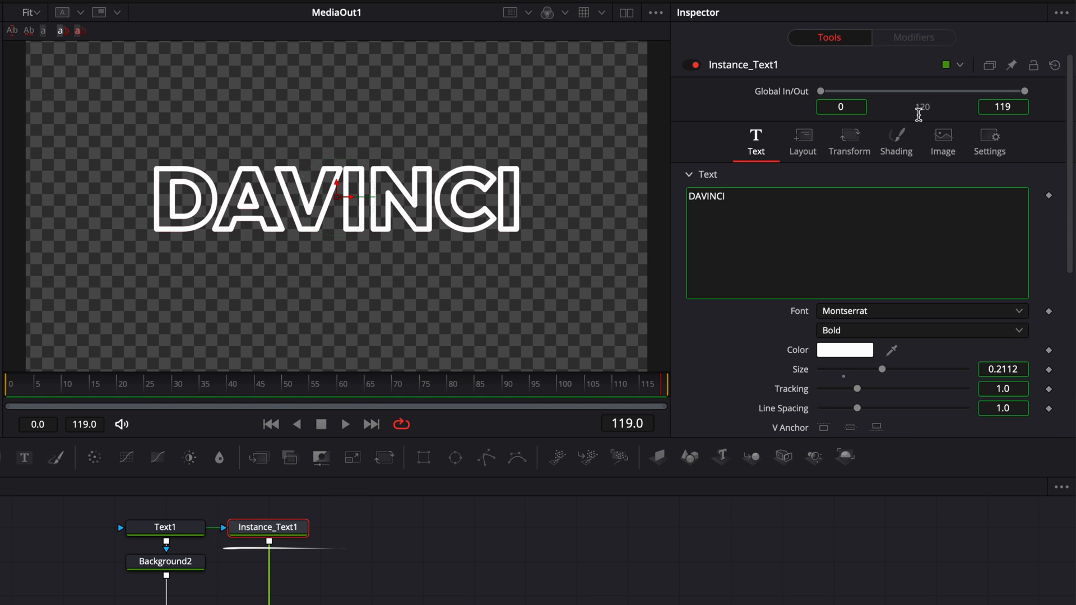
click(896, 142)
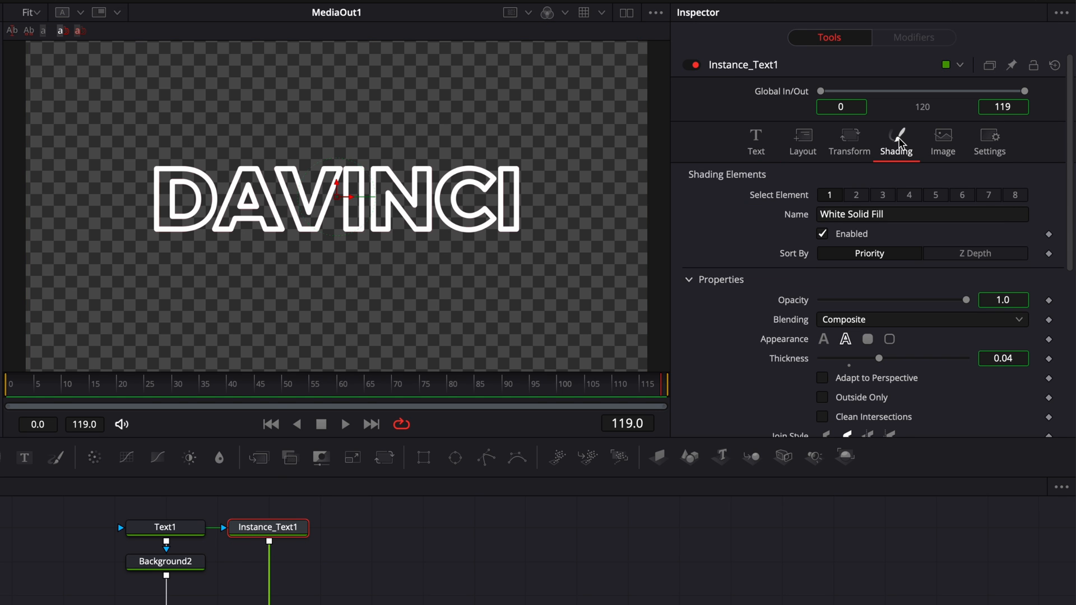
mouse_move(787, 364)
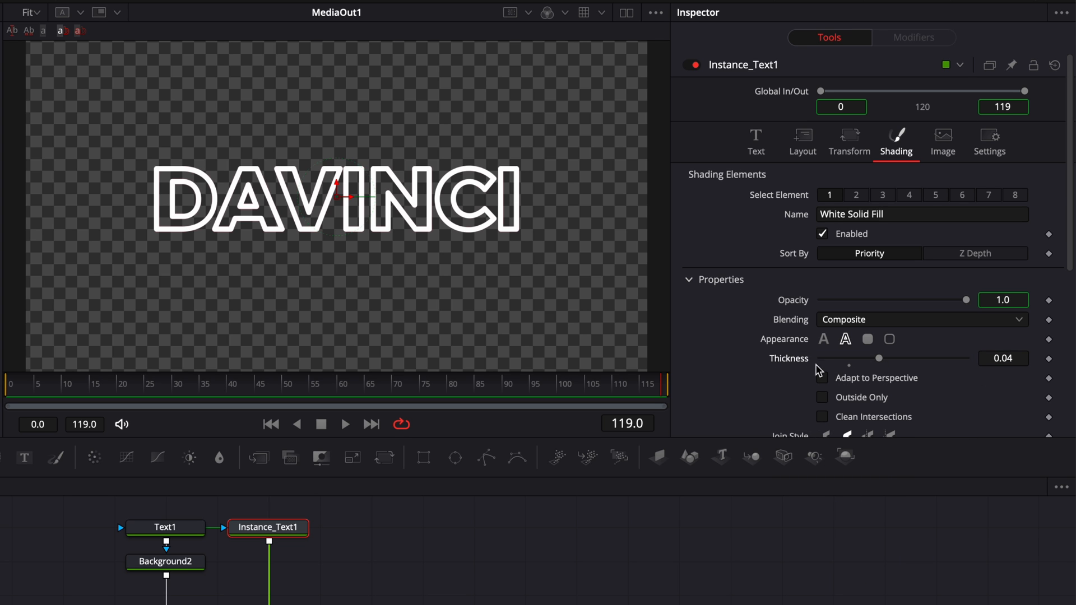
click(1003, 359)
text(0.01)
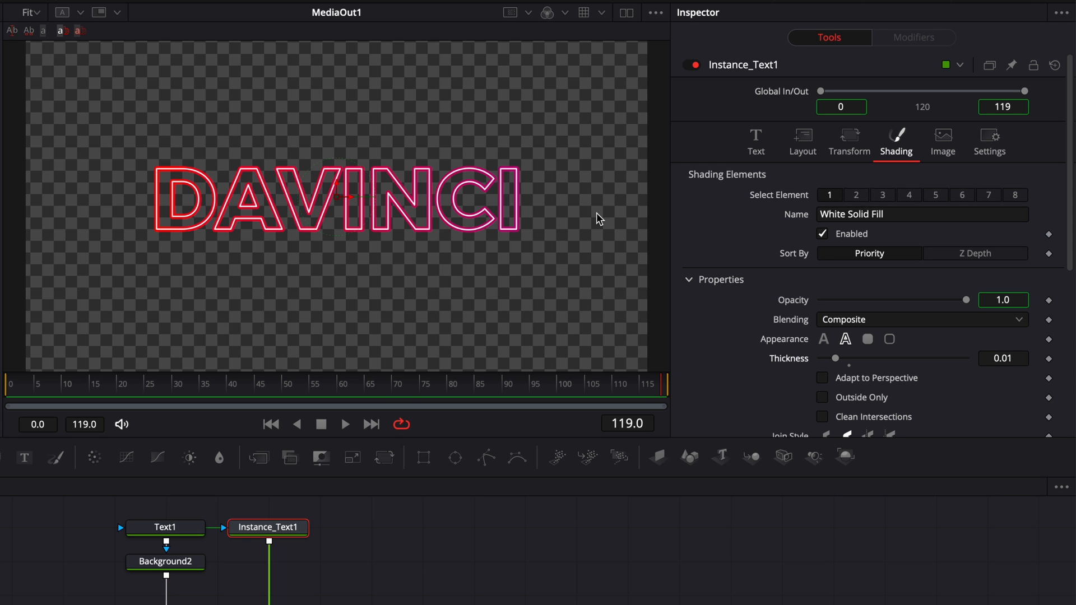
mouse_move(407, 236)
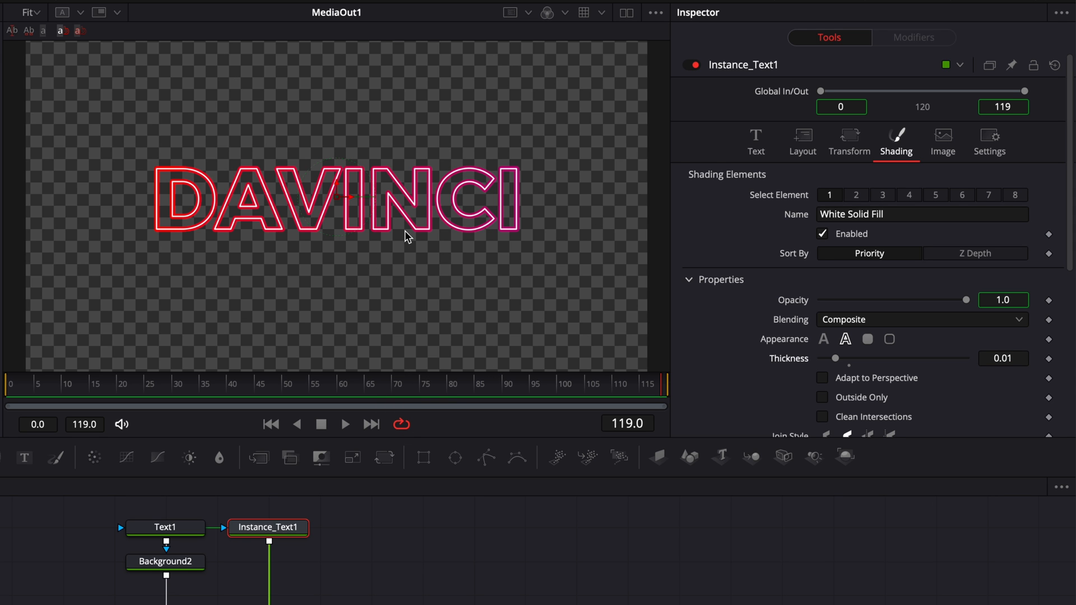
click(429, 503)
text(noi)
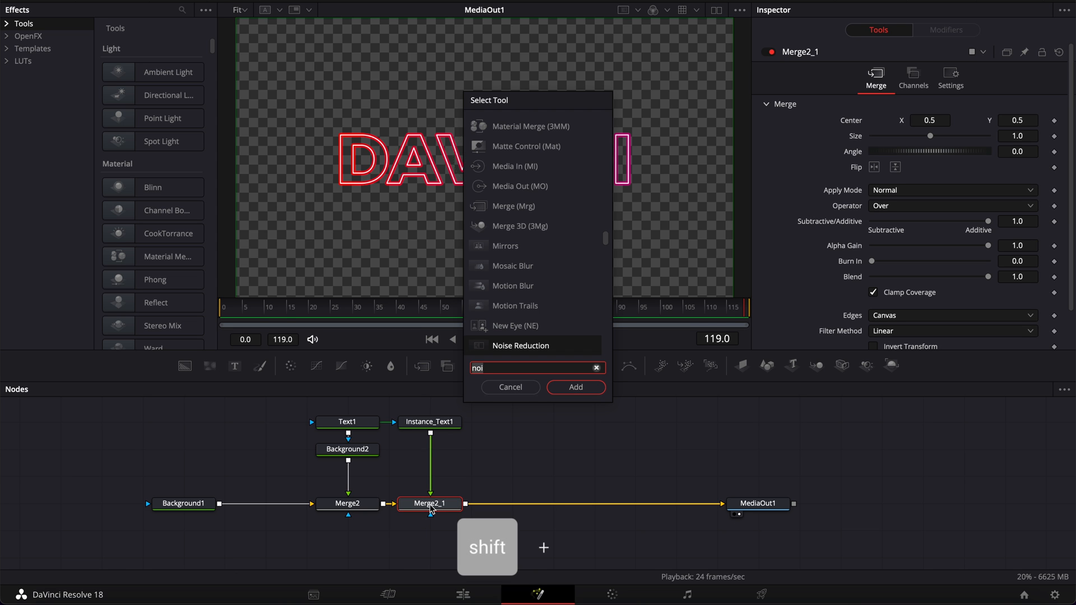
- Search 'colo' and add a Color Corrector after Merge2_1
text(colo)
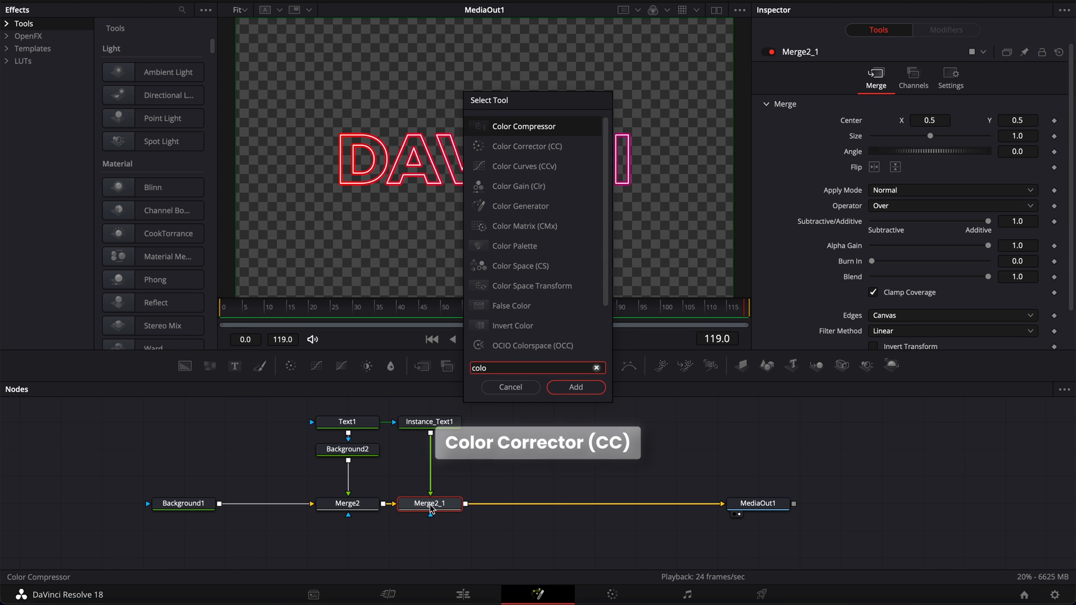
click(574, 388)
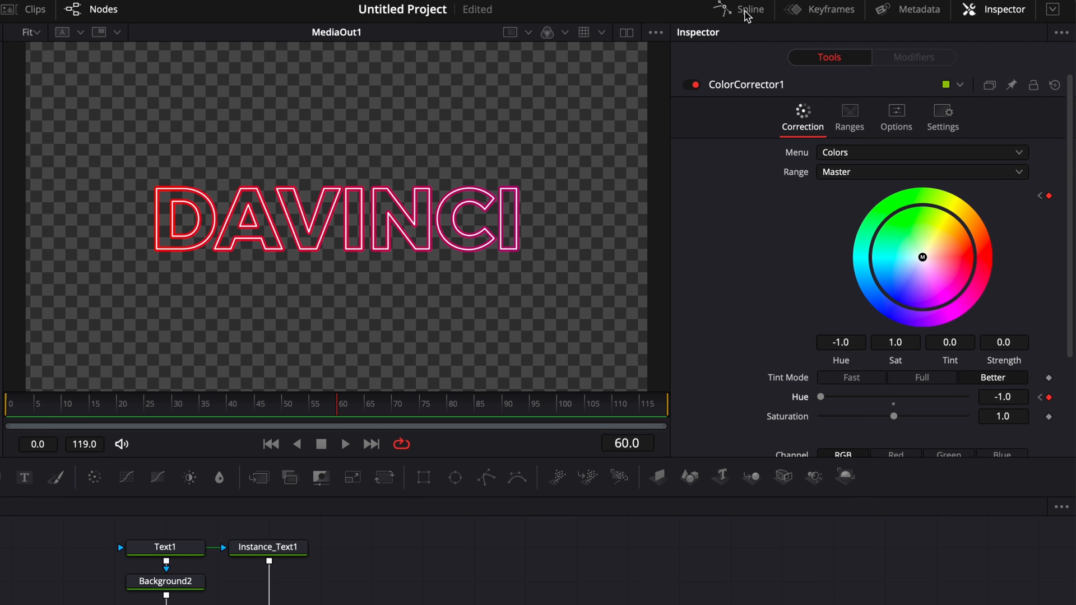
- Loop the Color Corrector's hue keyframes in the Spline editor and scrub to frame 65 to check
click(749, 10)
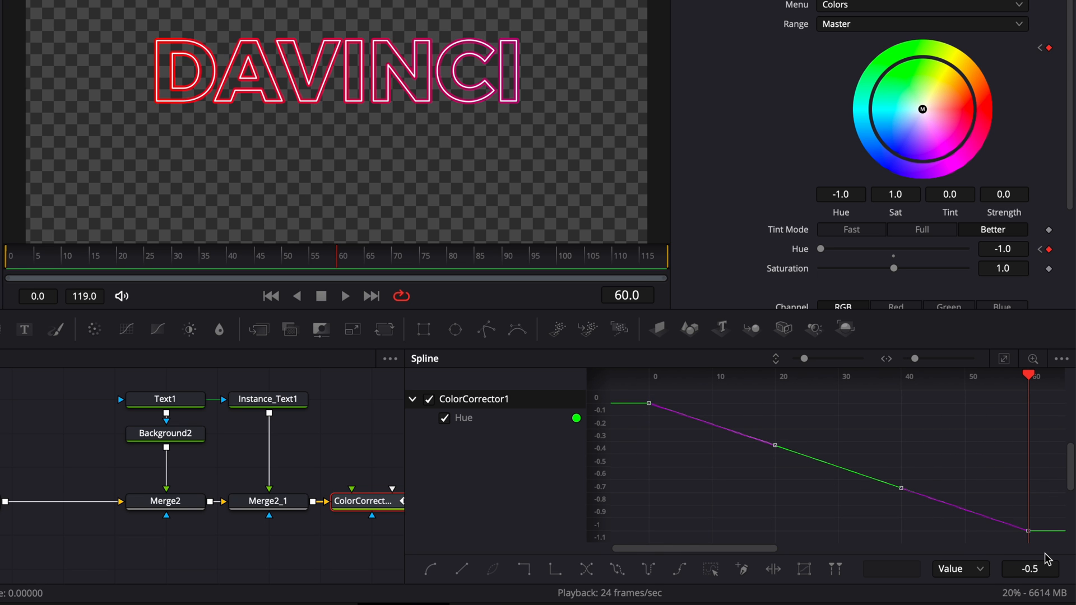
mouse_move(618, 569)
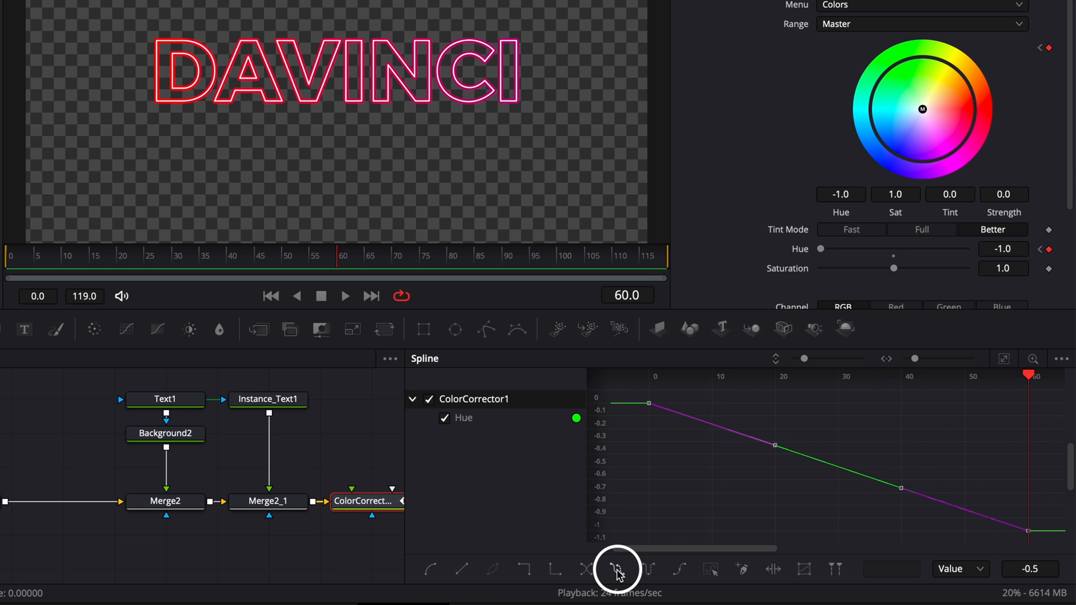
click(17, 259)
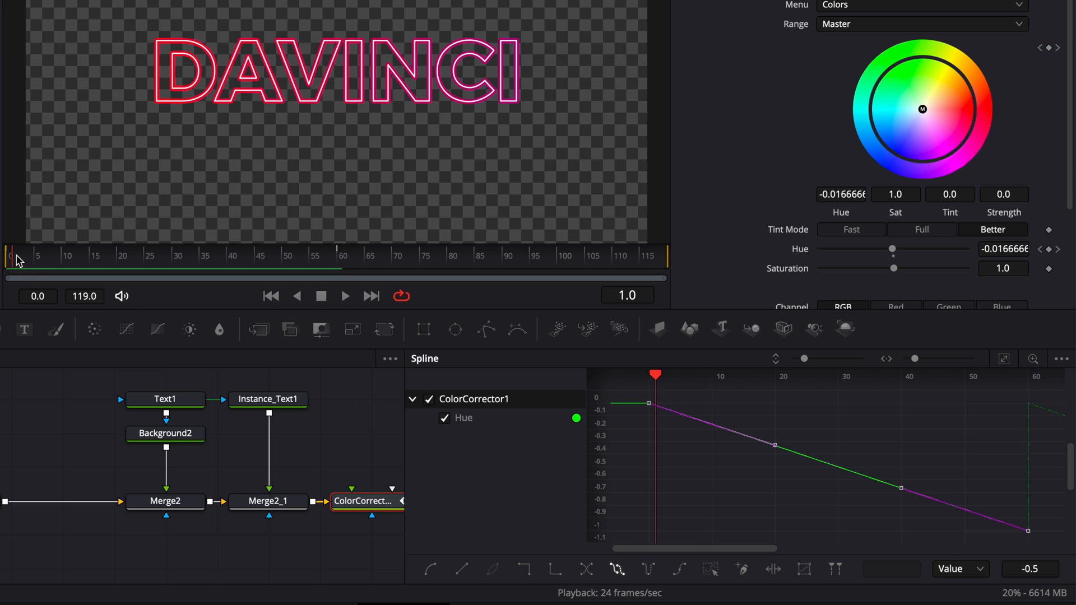
click(360, 256)
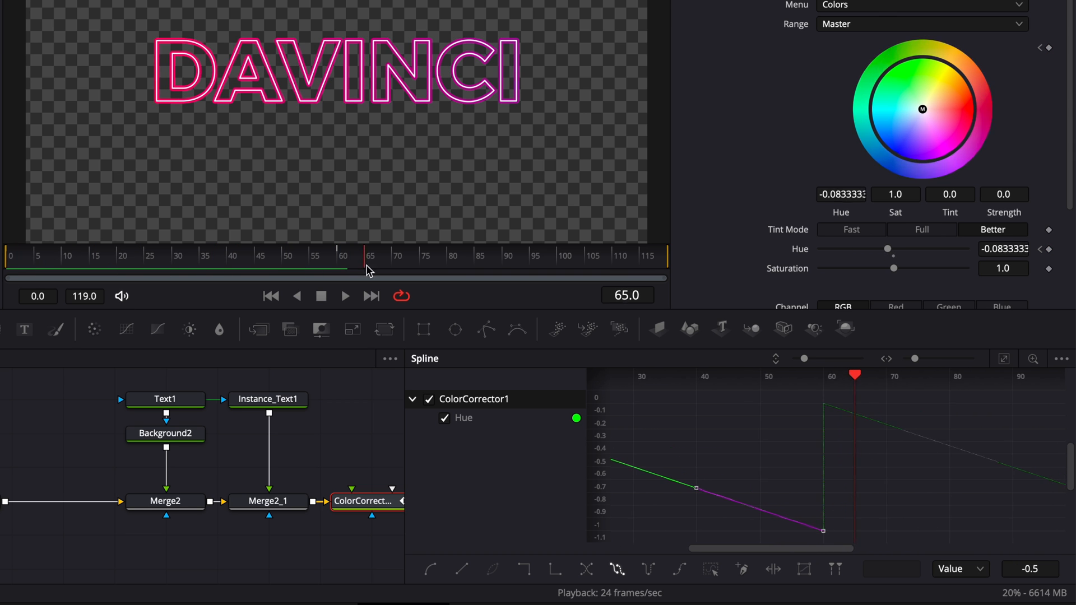
click(638, 268)
text(glow)
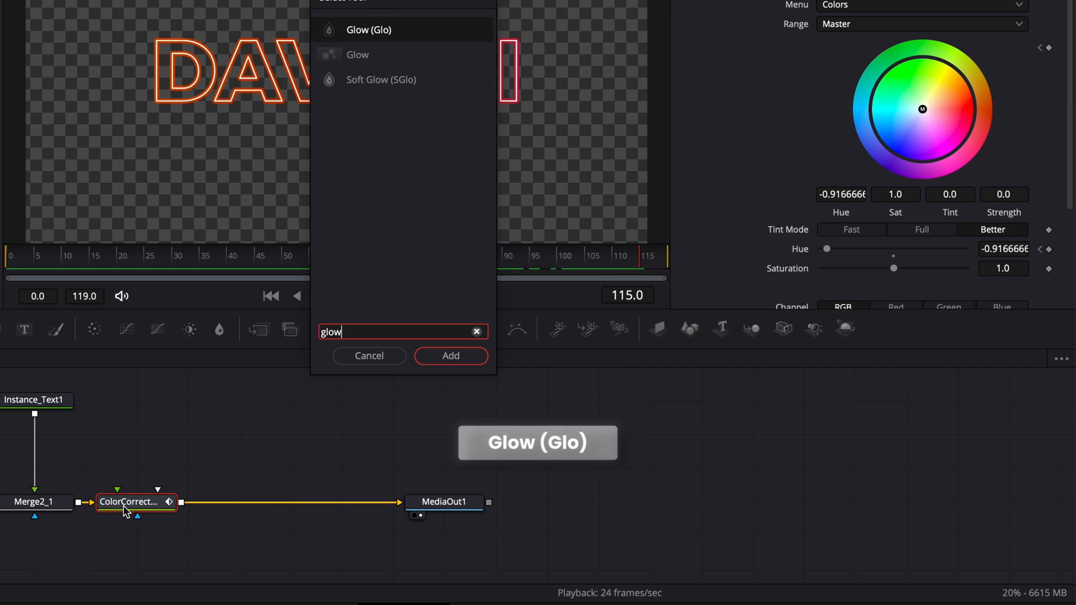
- Insert a Glow, then two Soft Glows, after the Color Corrector
click(451, 356)
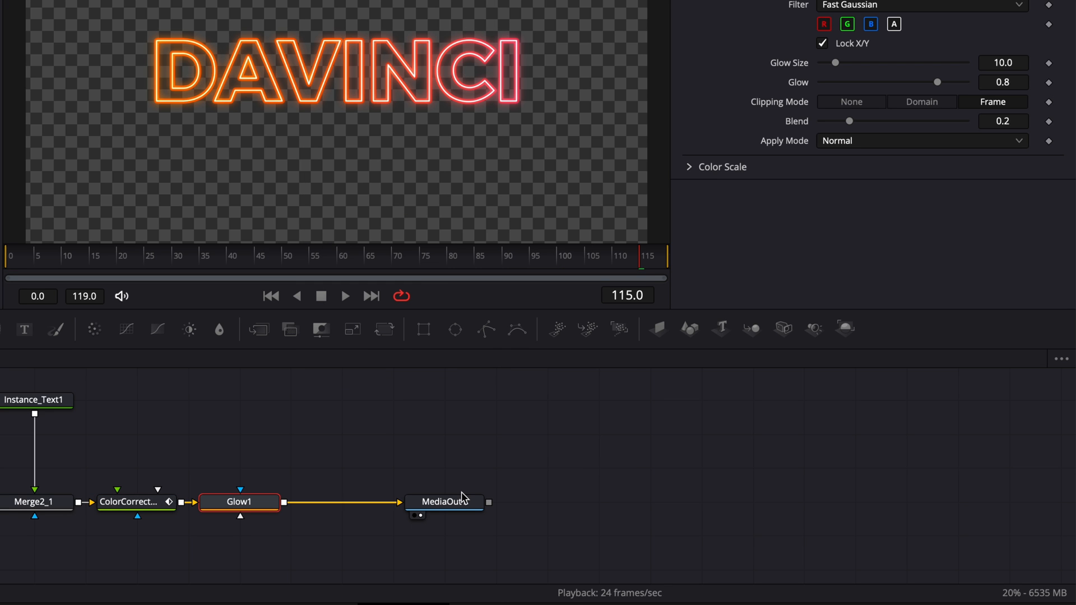
key(shift+space)
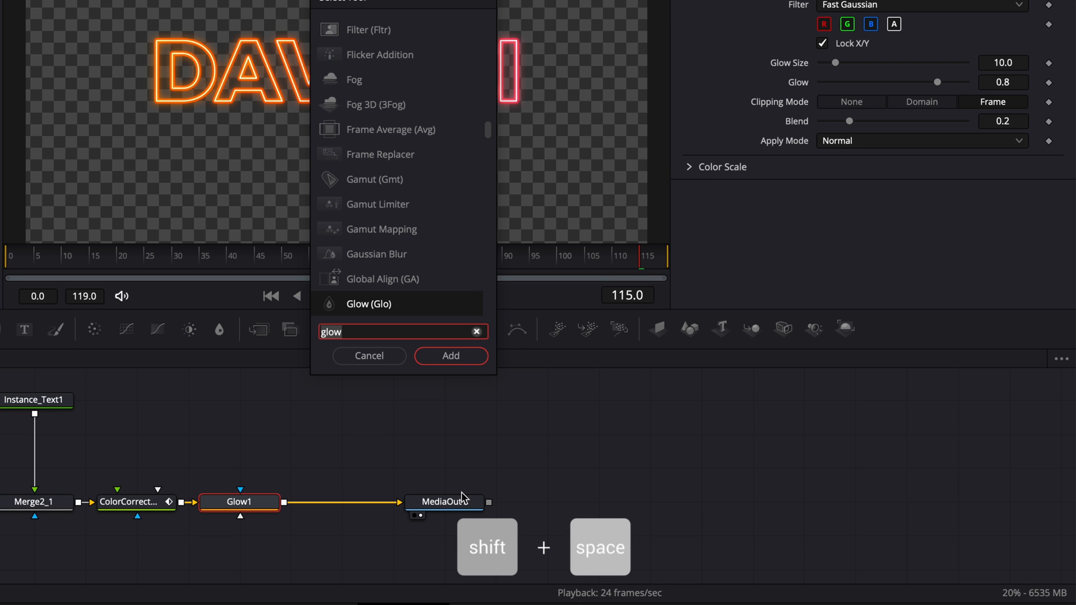
text(soft)
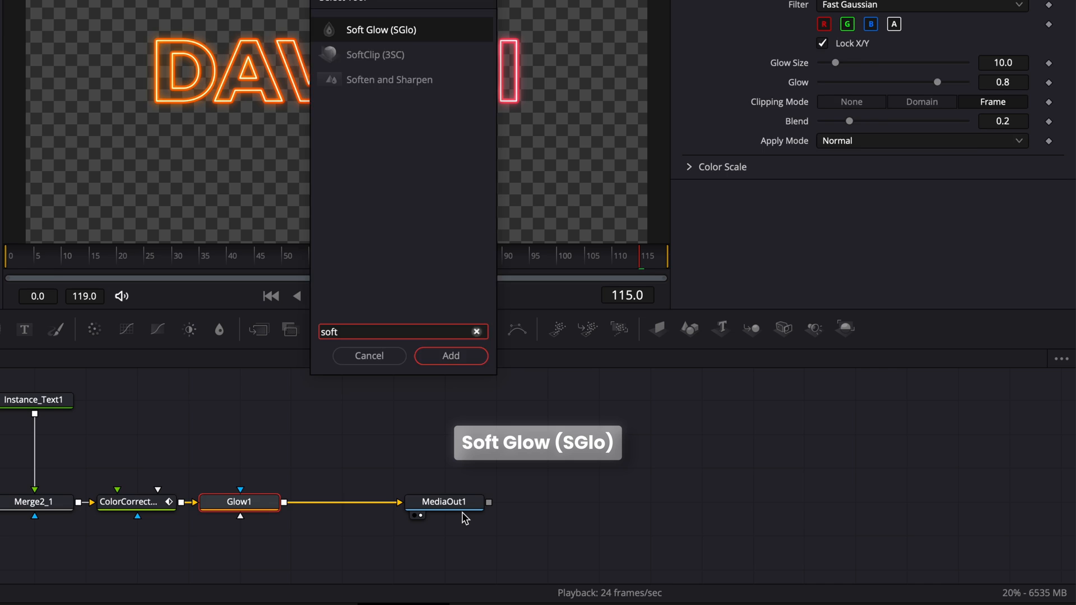
click(450, 355)
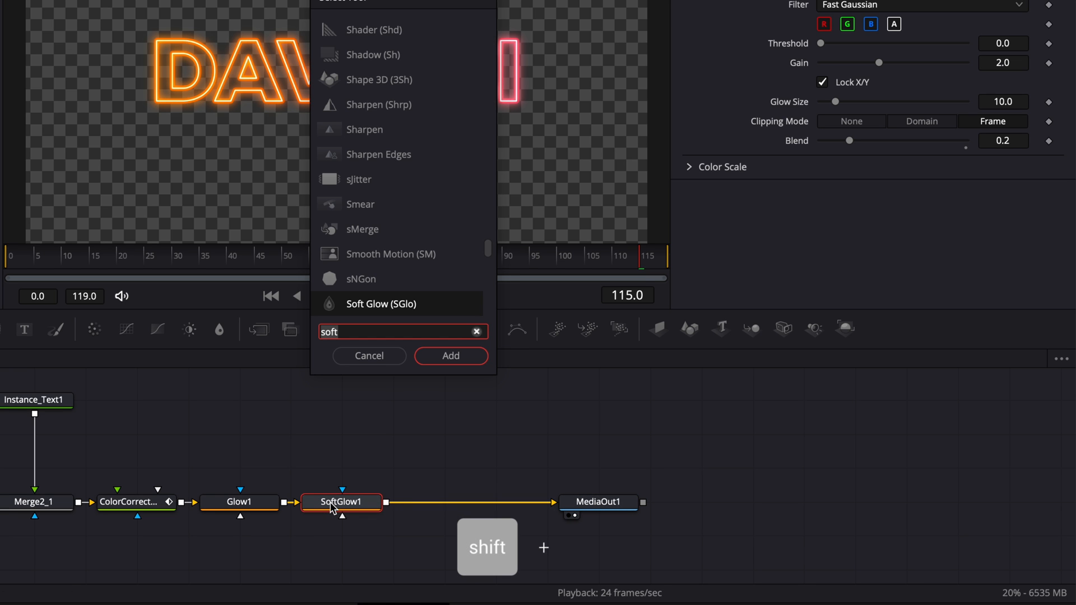
click(450, 355)
text(500)
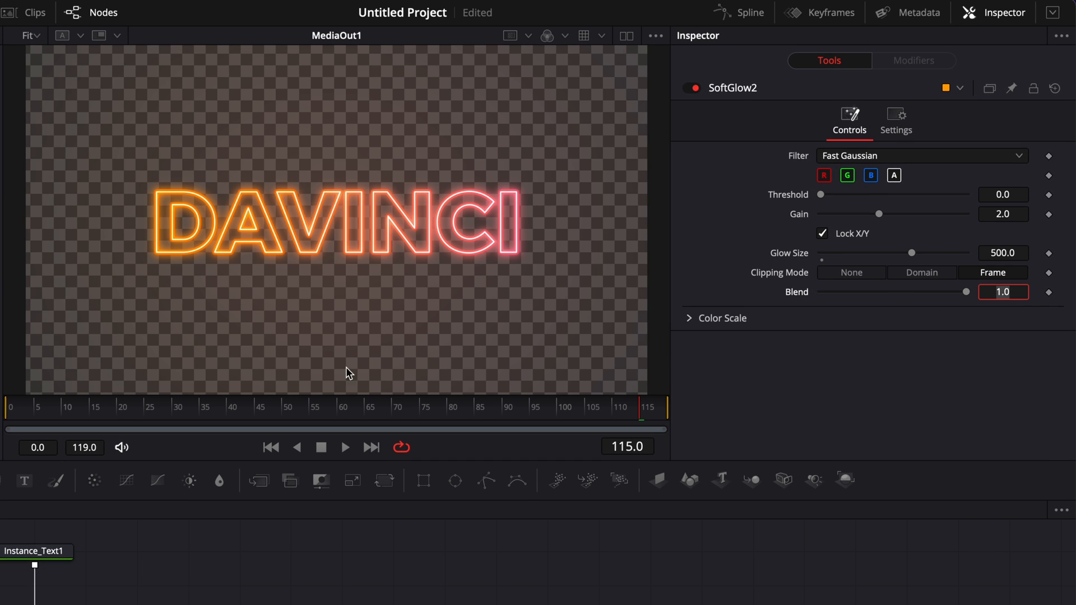
- Merge SoftGlow2 over a new Background3 ahead of MediaOut1
click(177, 10)
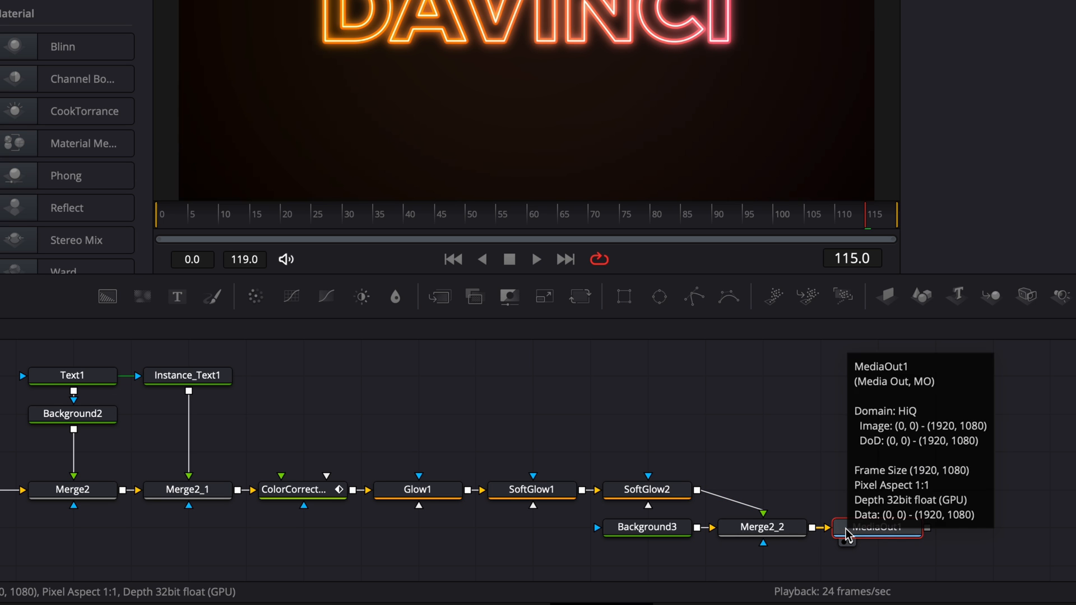
- Set Background3's solid colour to dark gray (0.157 per channel)
click(646, 527)
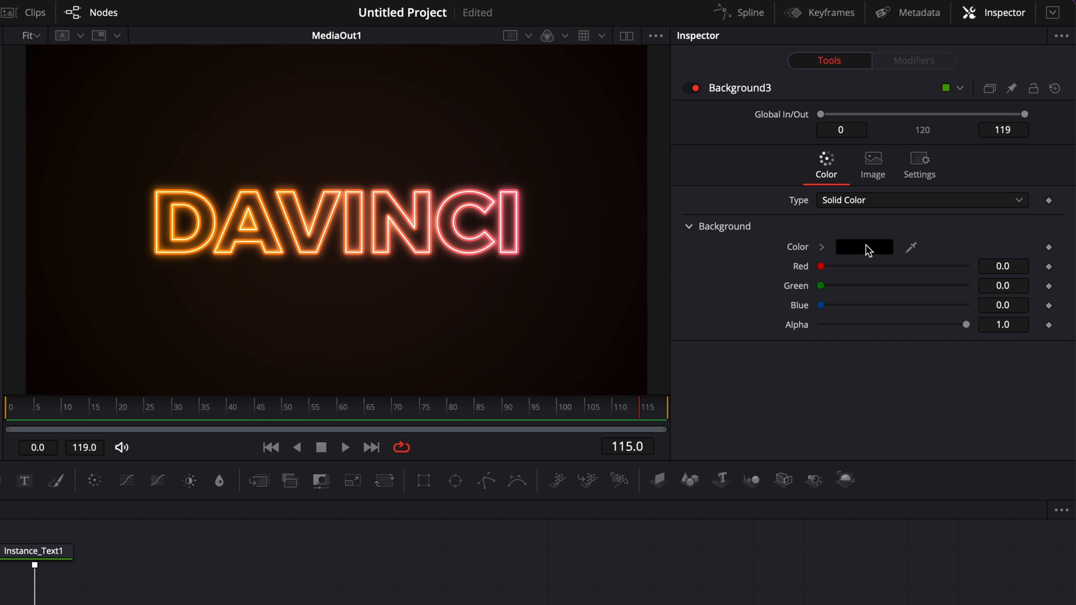
click(863, 247)
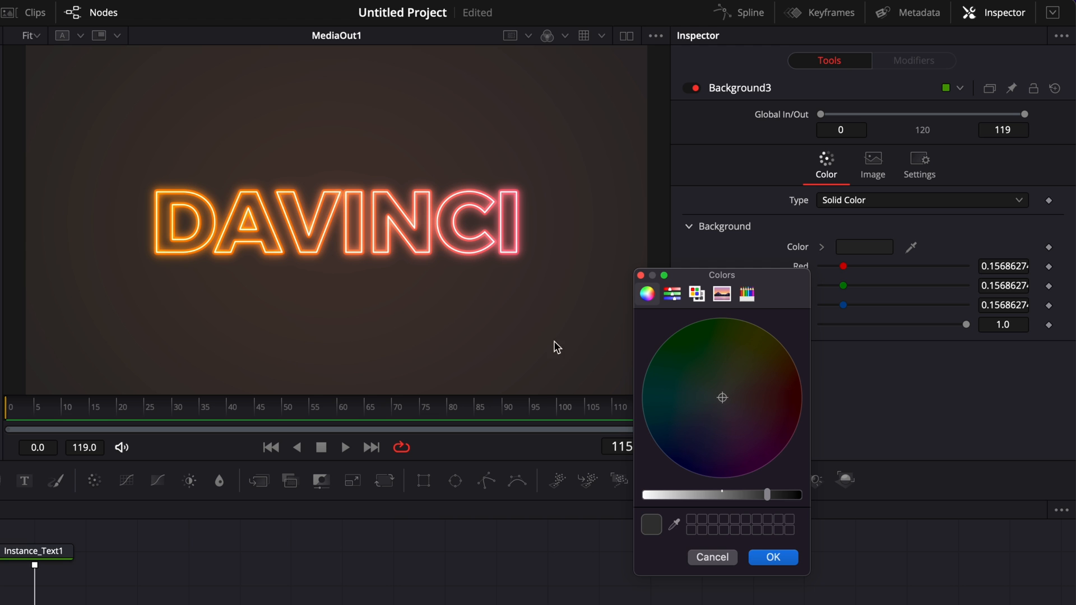
mouse_move(391, 184)
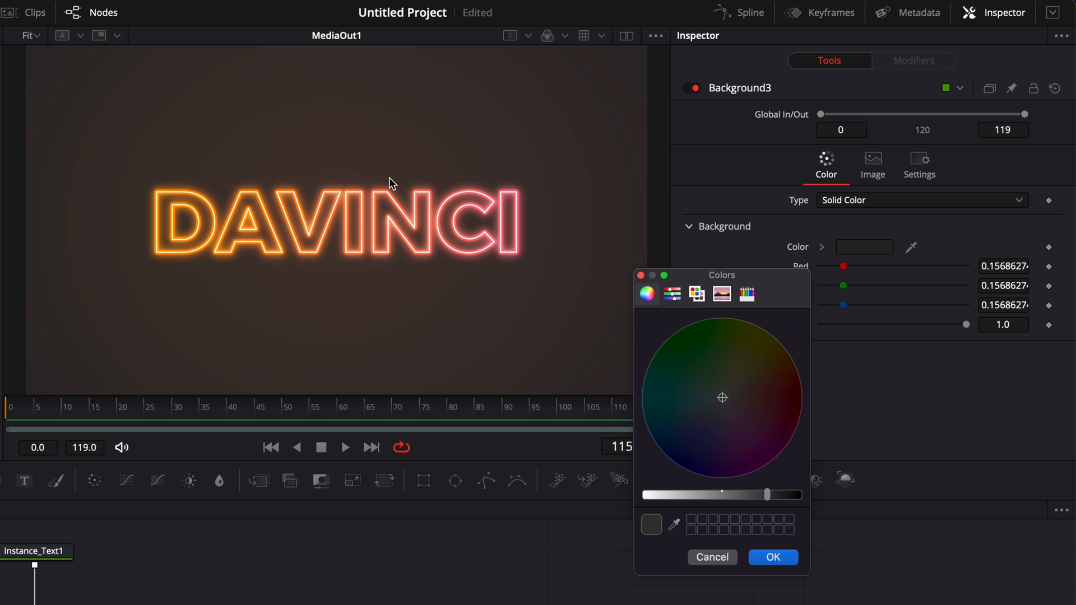
mouse_move(773, 557)
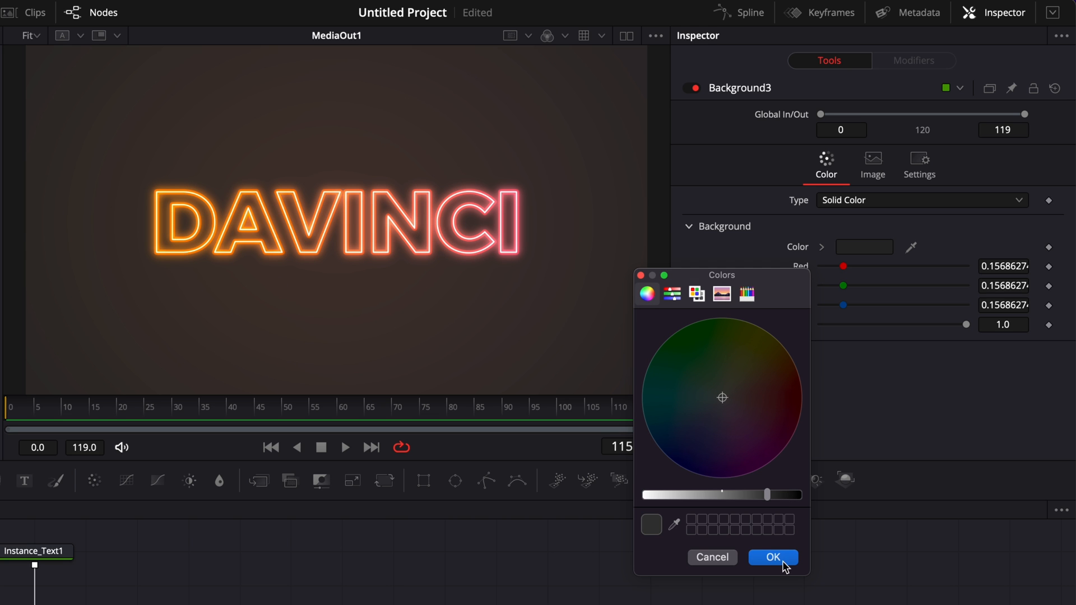
click(773, 558)
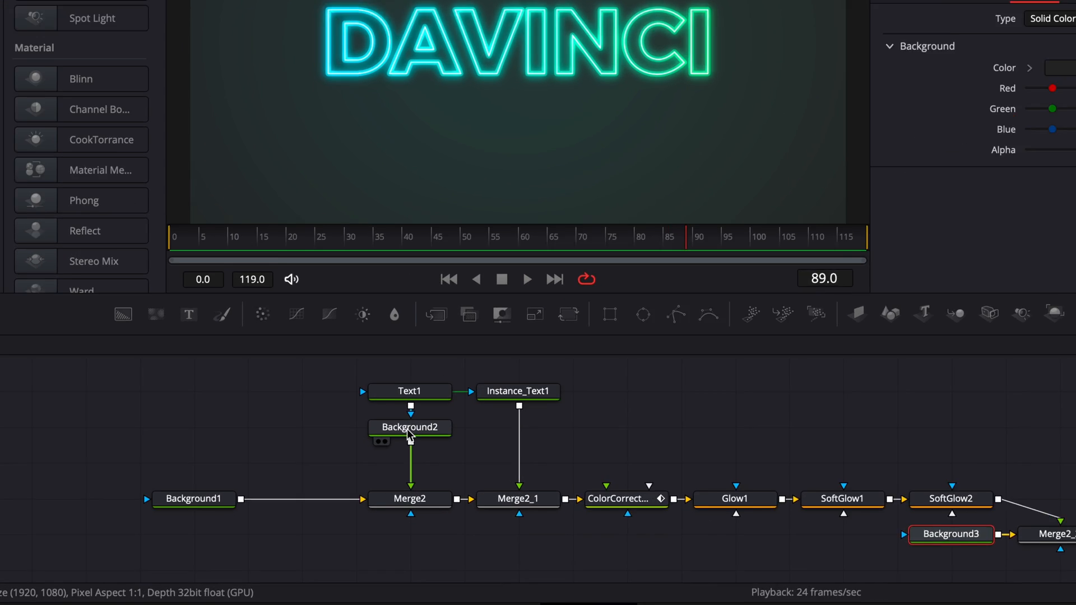
- Angle Background2's gradient diagonally across DAVINCI, then replay the animation from the start
click(409, 428)
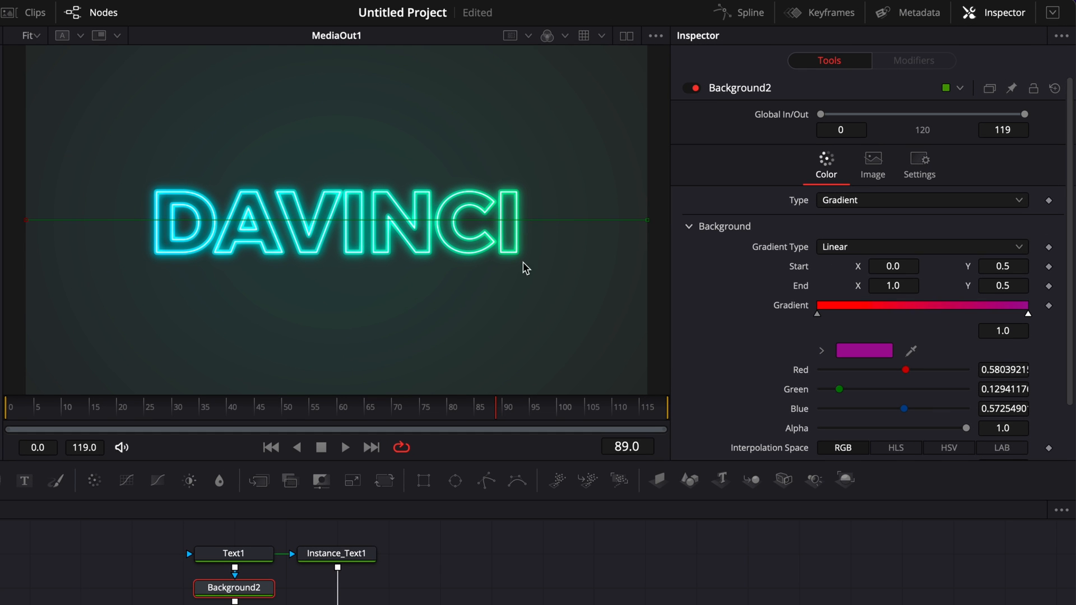
mouse_move(199, 229)
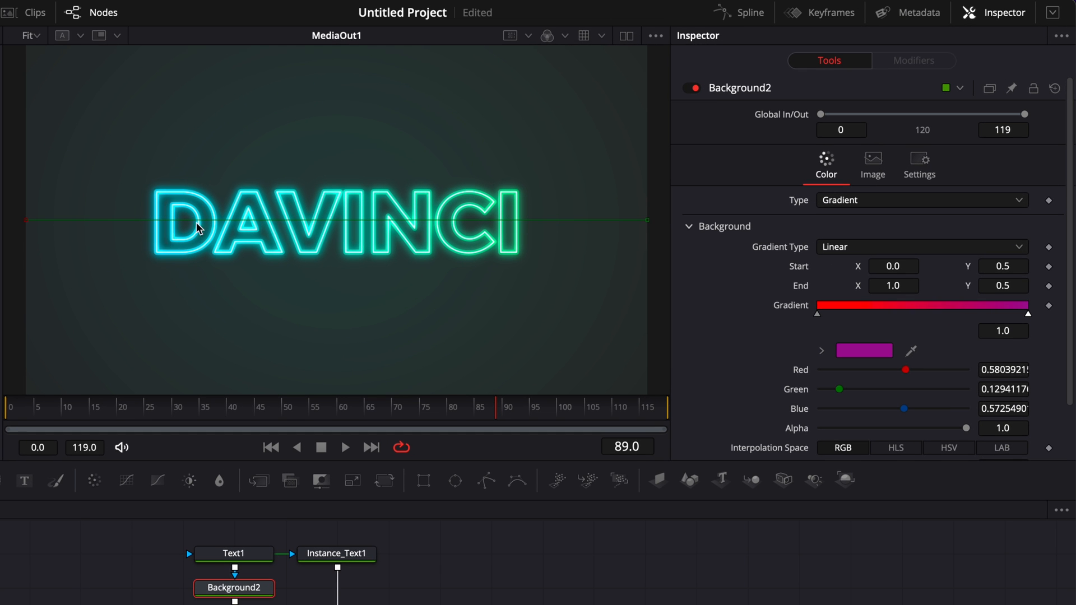
mouse_move(115, 214)
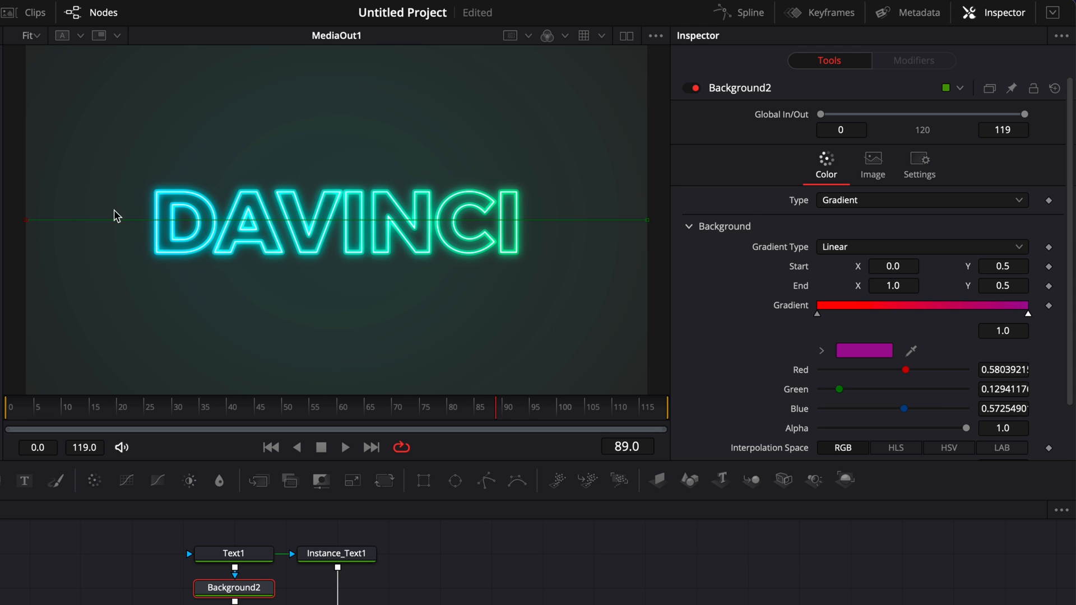
mouse_move(150, 235)
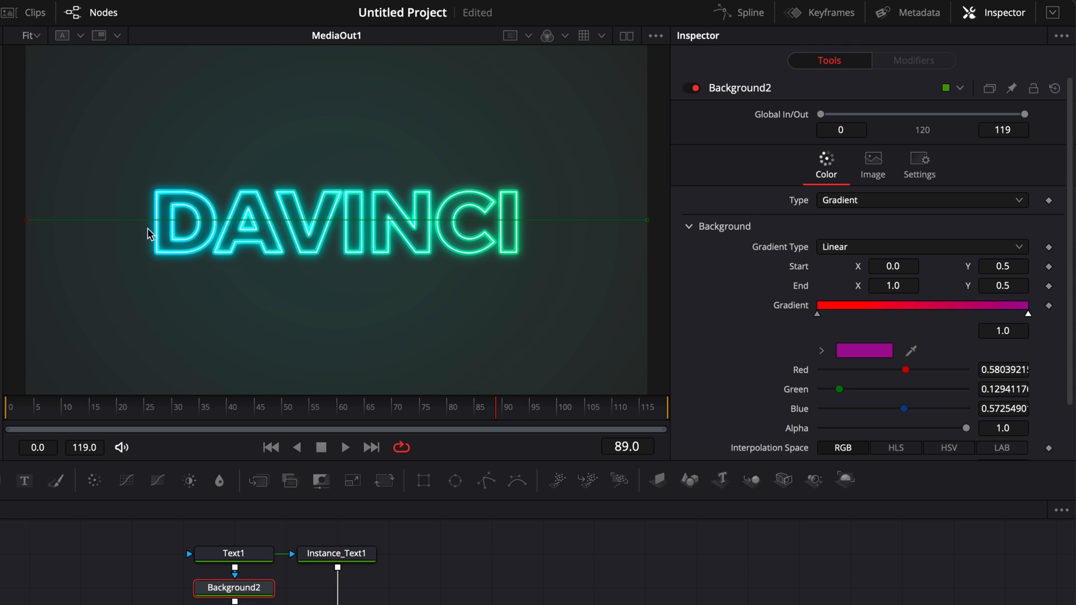
mouse_move(533, 218)
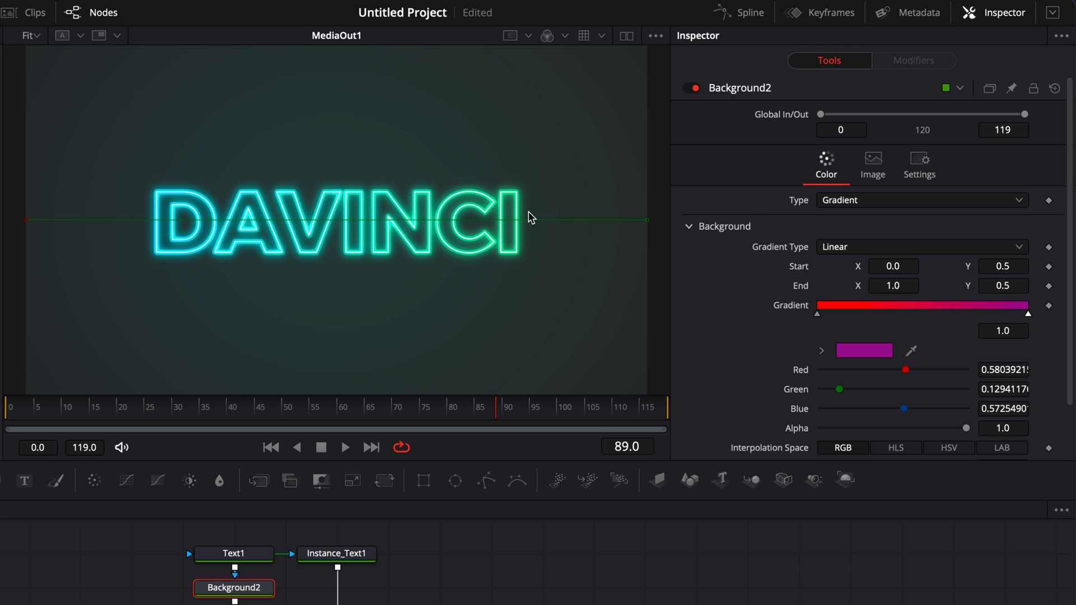
mouse_move(520, 241)
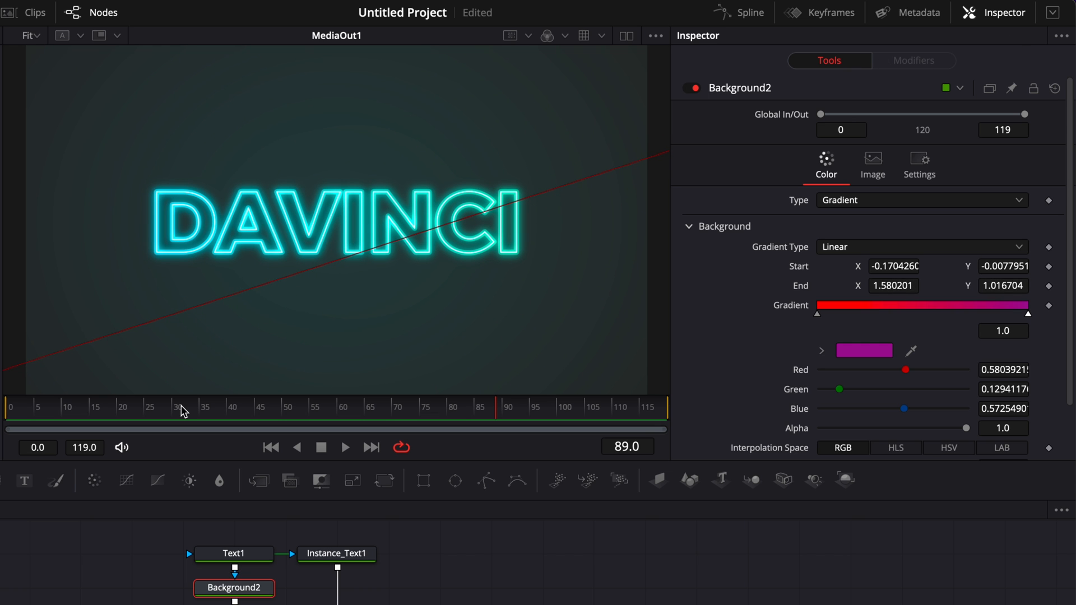
mouse_move(277, 291)
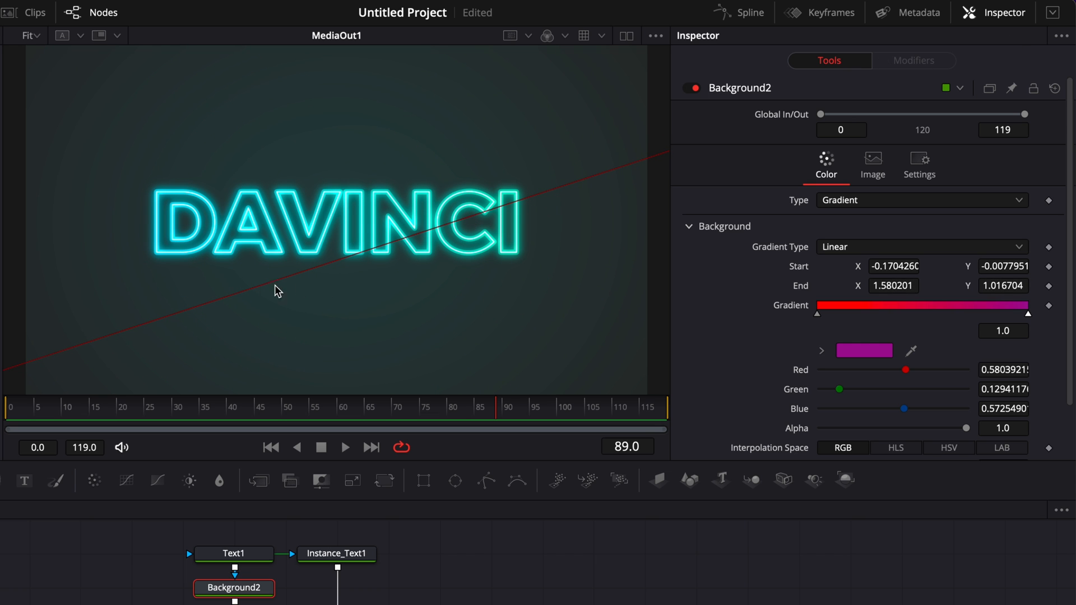
click(271, 447)
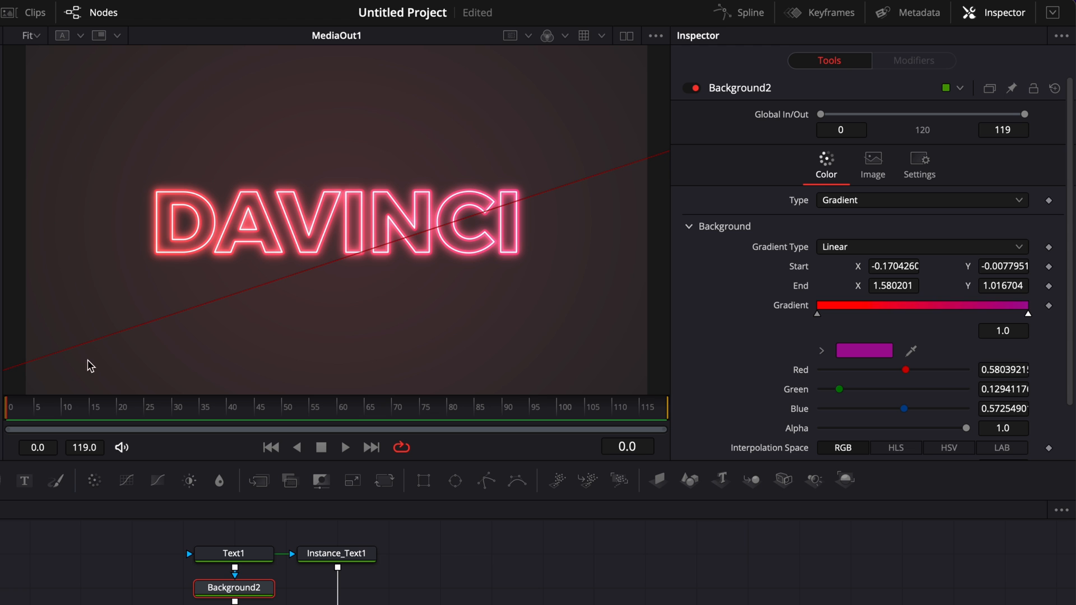
click(55, 409)
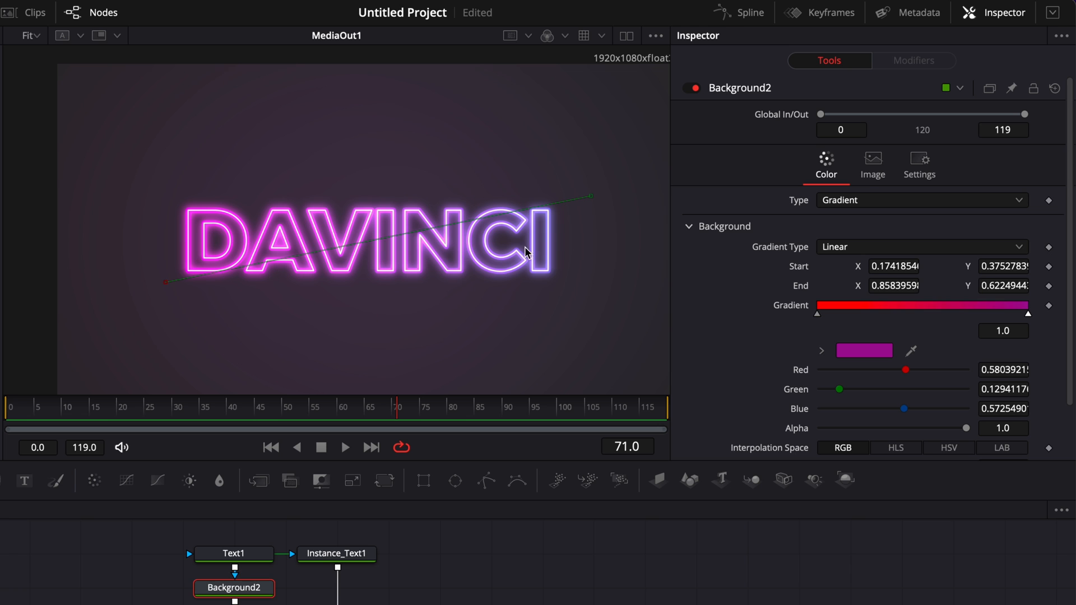
mouse_move(458, 282)
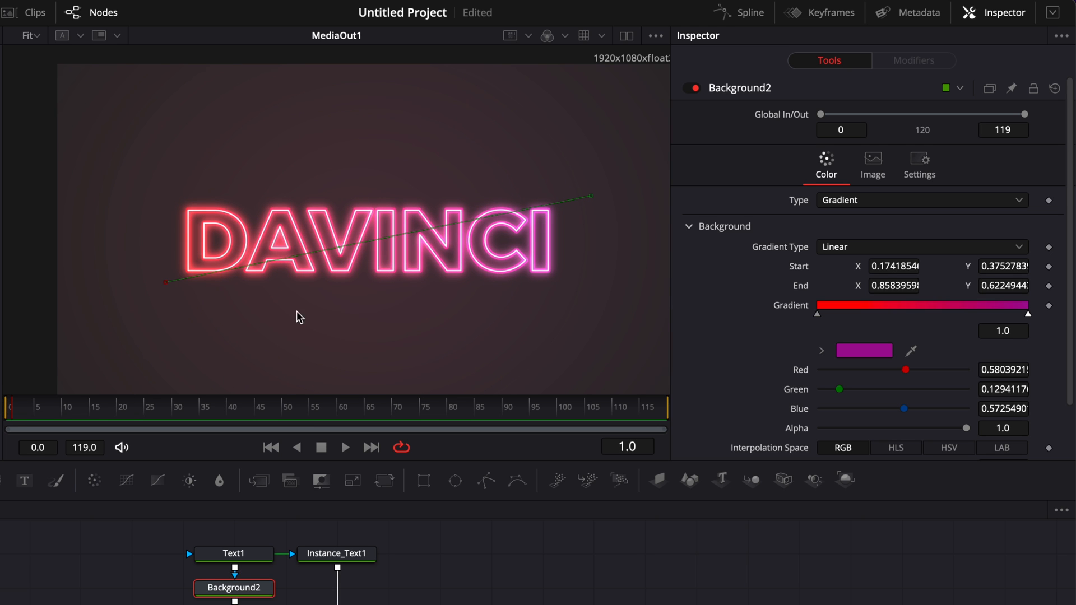
mouse_move(636, 333)
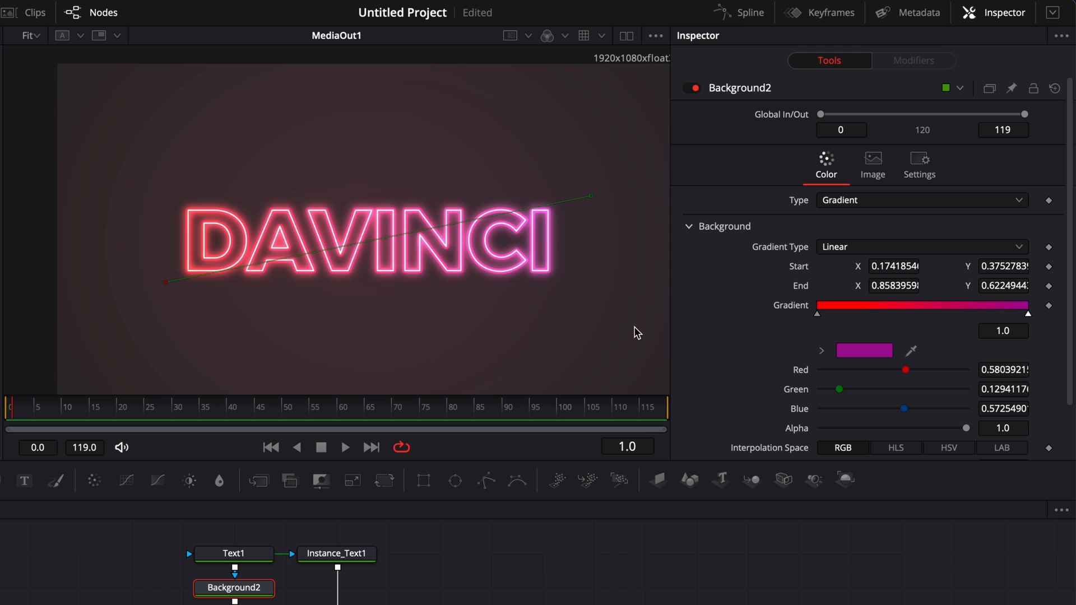